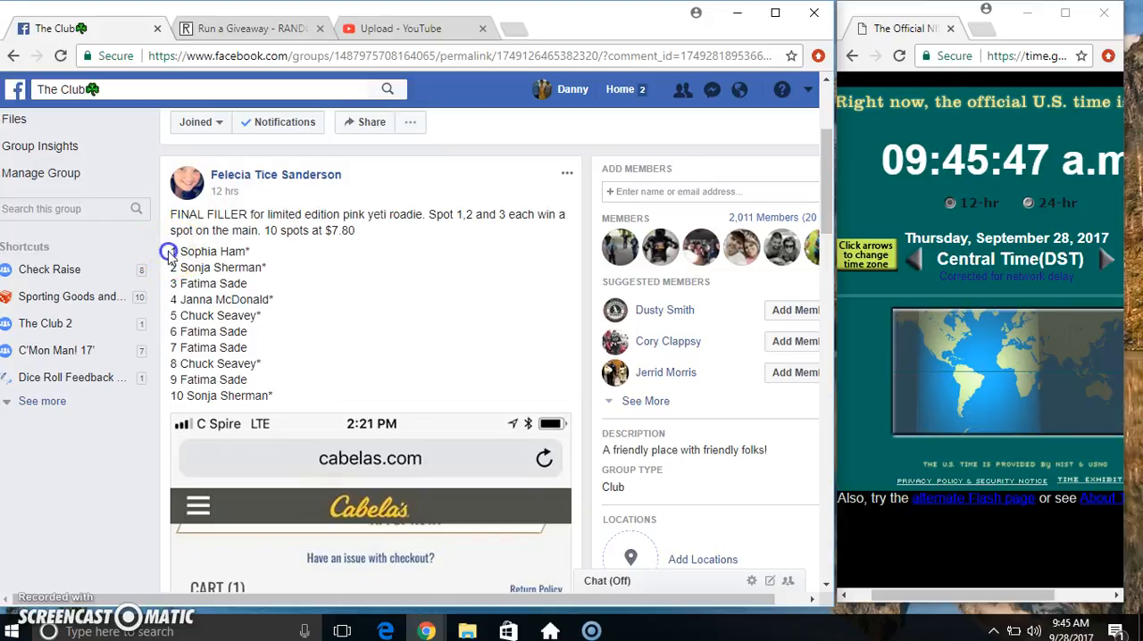
# Step: Copy the ten-name list from the Facebook post and switch to the RANDOM.ORG giveaway page
pyautogui.rightClick(288, 354)
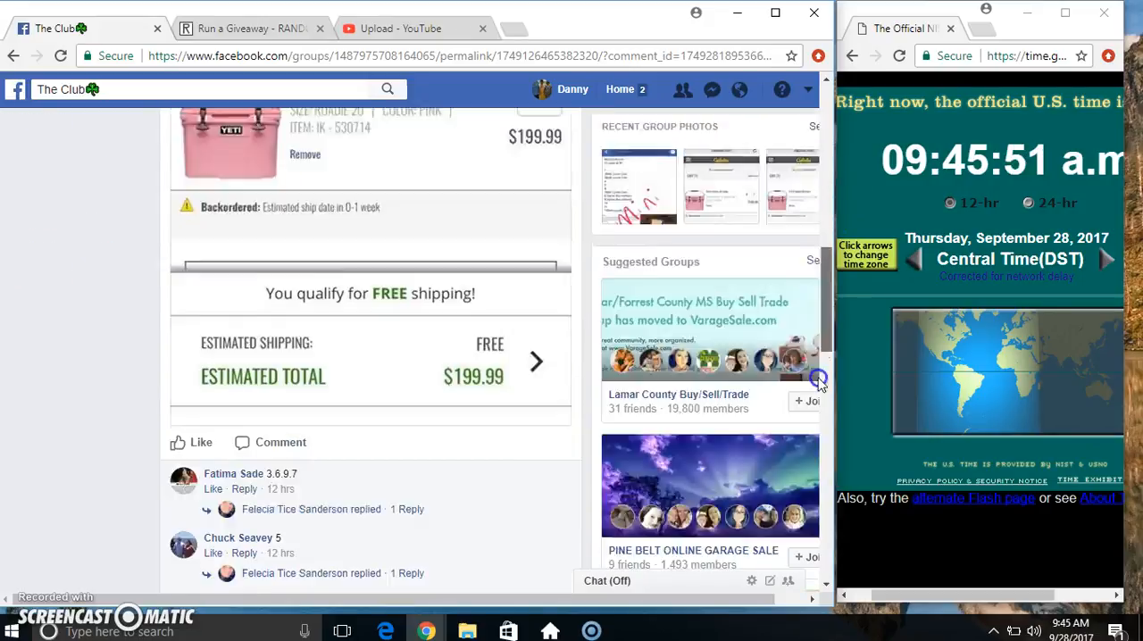
pyautogui.scroll(-3)
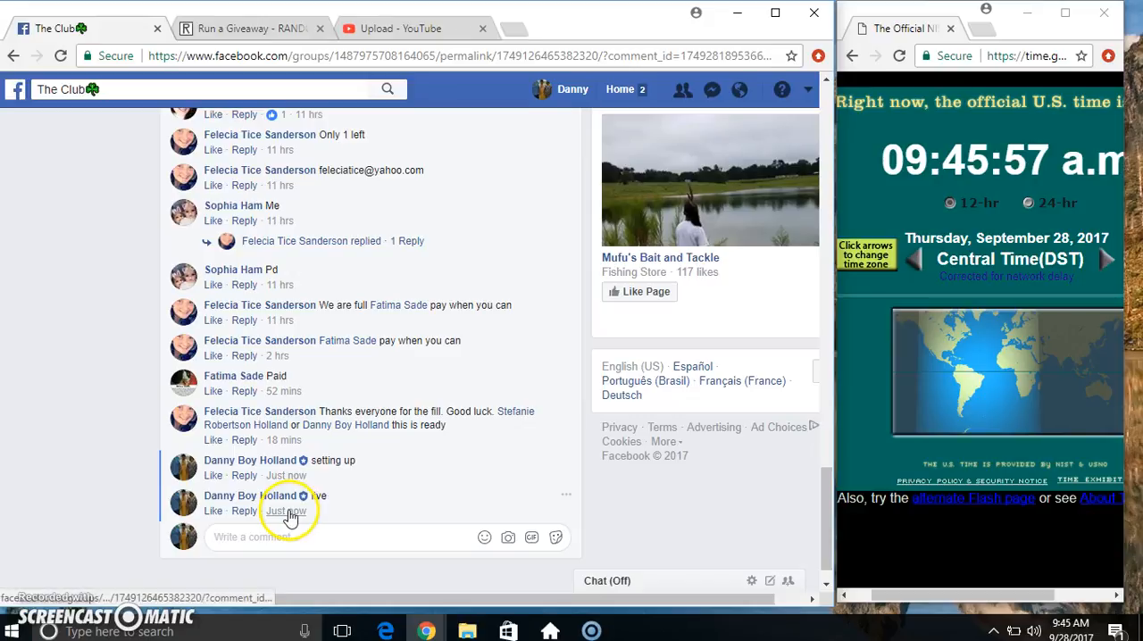
pyautogui.moveTo(286, 510)
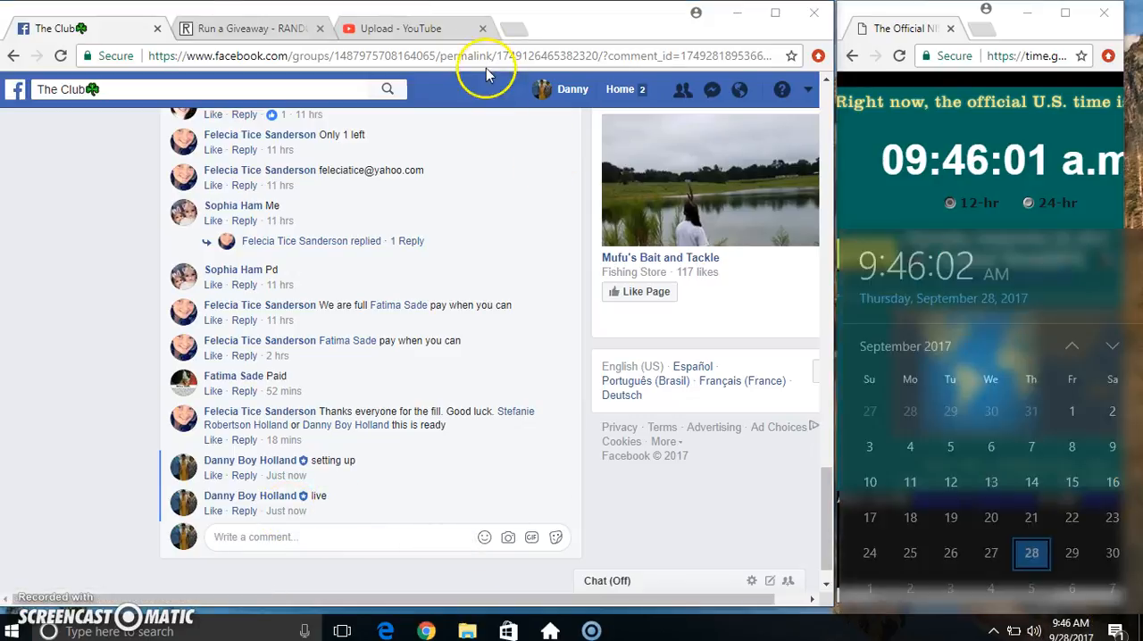
pyautogui.click(250, 27)
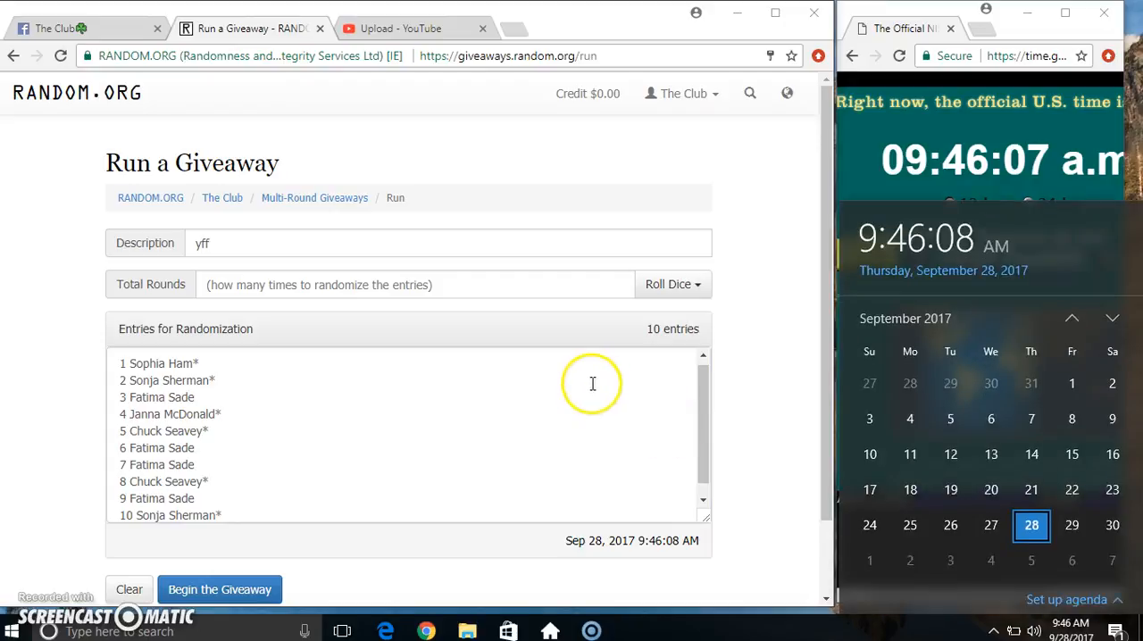
# Step: Roll 2d6 to set the giveaway's Total Rounds to 4
pyautogui.click(673, 284)
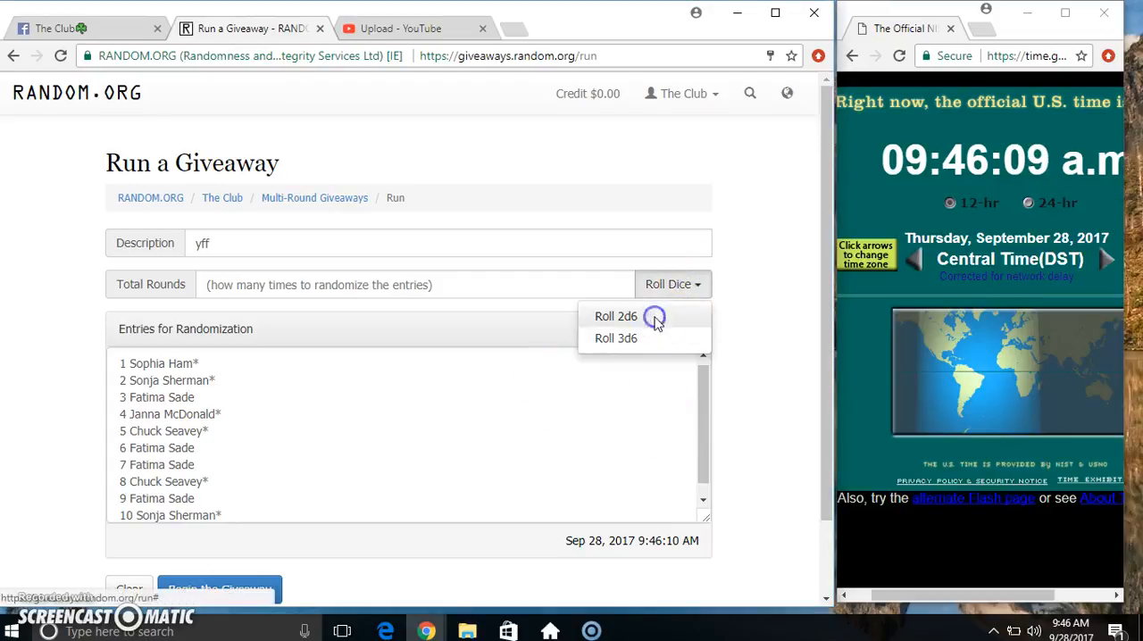
pyautogui.click(615, 316)
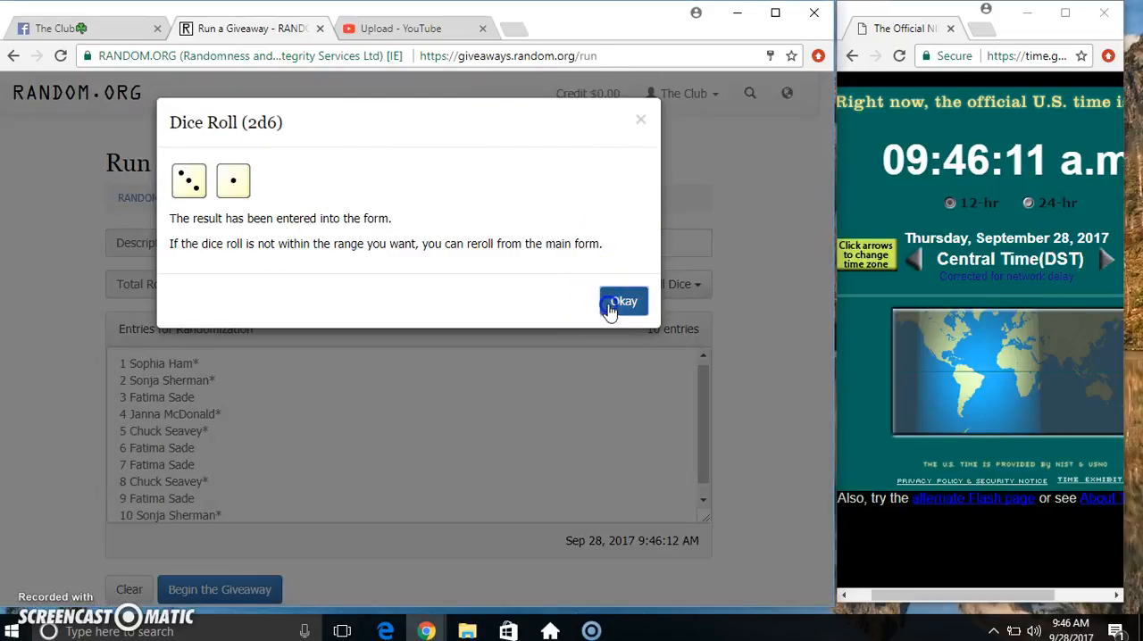
pyautogui.click(622, 301)
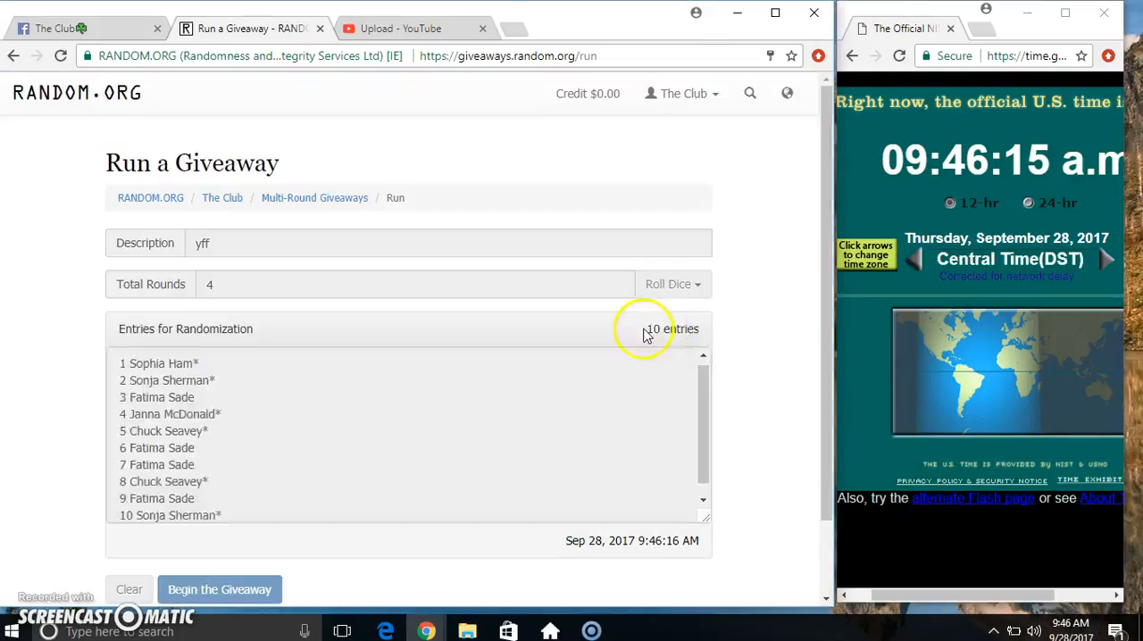
# Step: Run all four randomization rounds until the final ranked list of ten entries shows
pyautogui.click(219, 589)
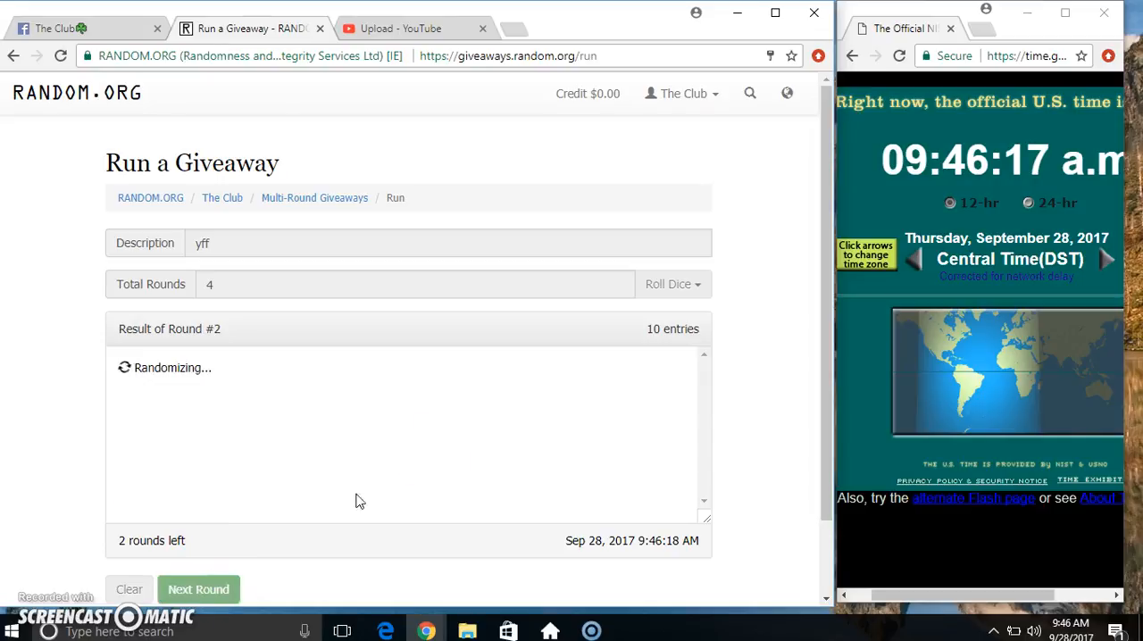
pyautogui.click(198, 590)
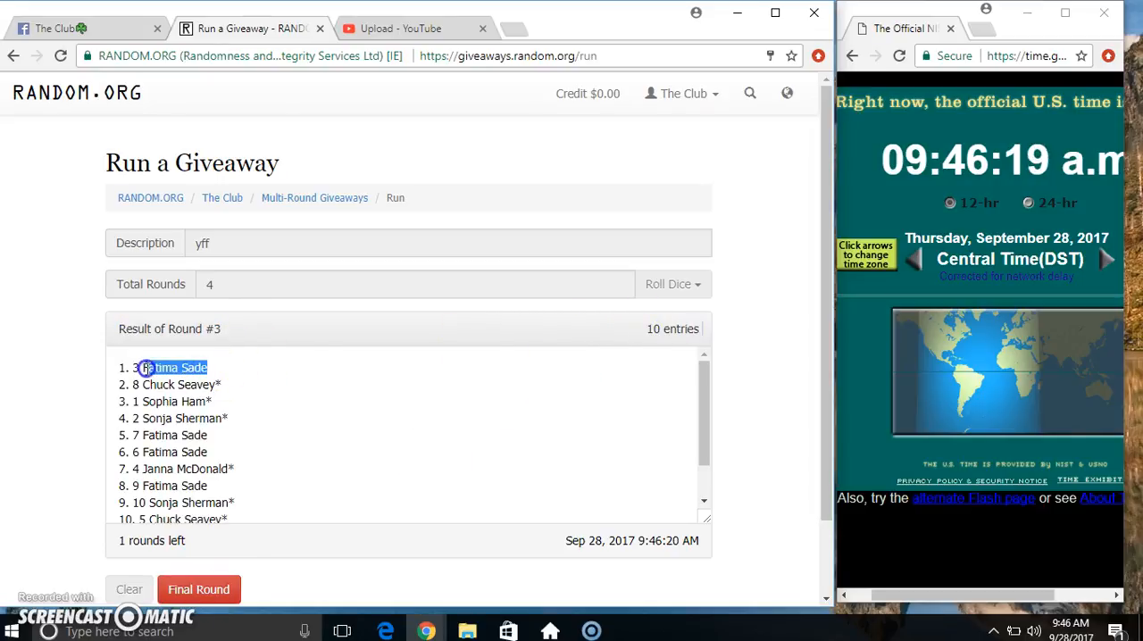
pyautogui.scroll(-3)
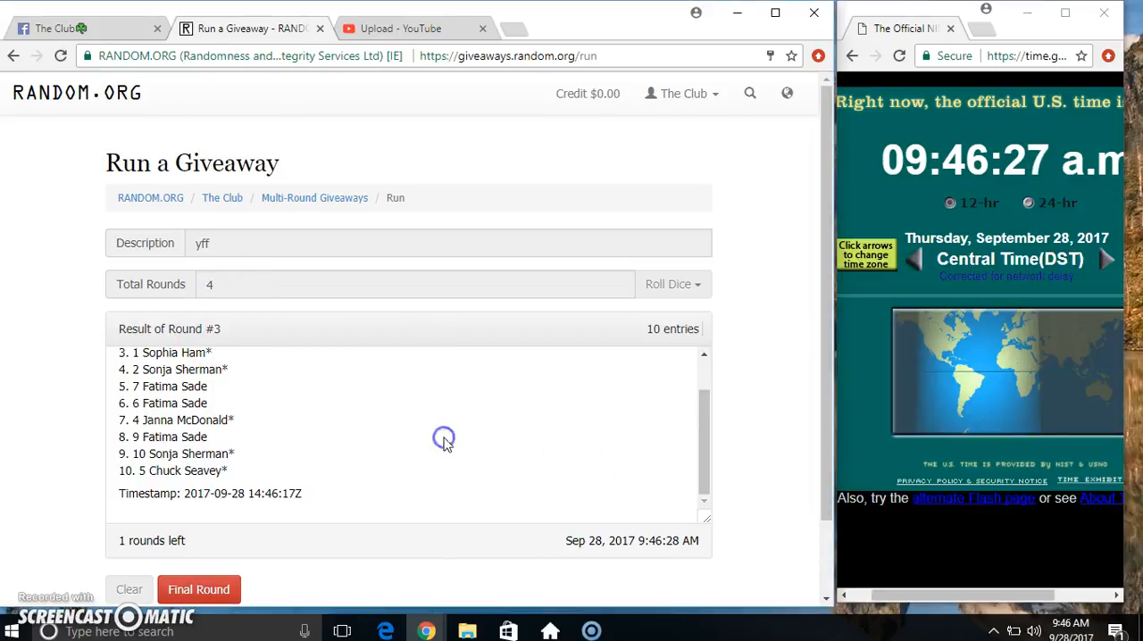
pyautogui.click(199, 590)
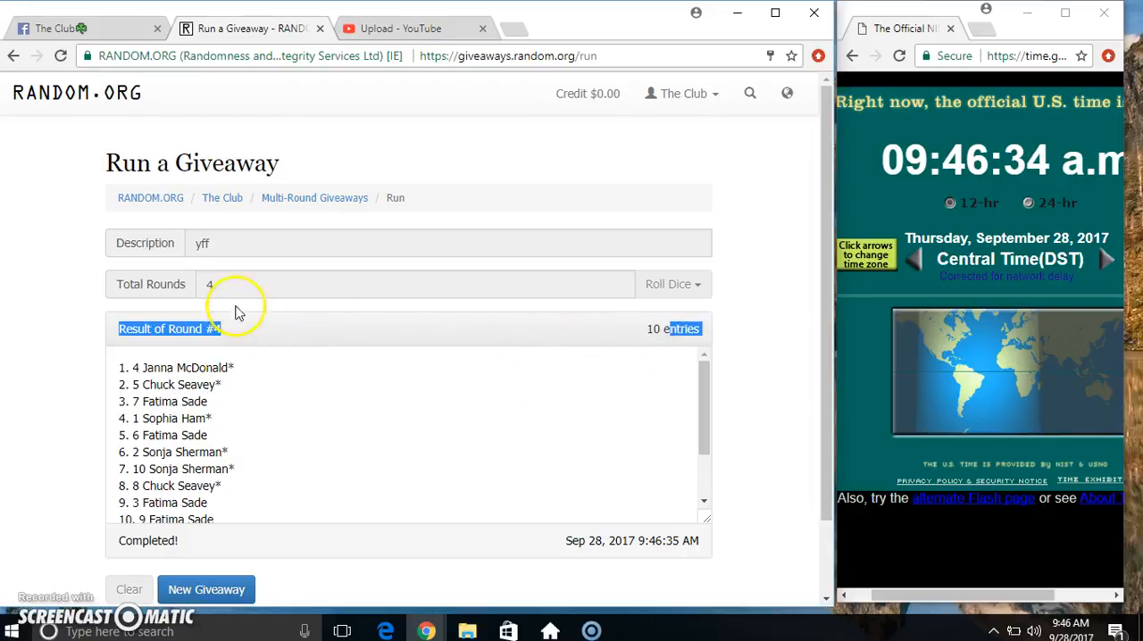
# Step: Review the results with the verification code, then return to the Facebook group post
pyautogui.scroll(-3)
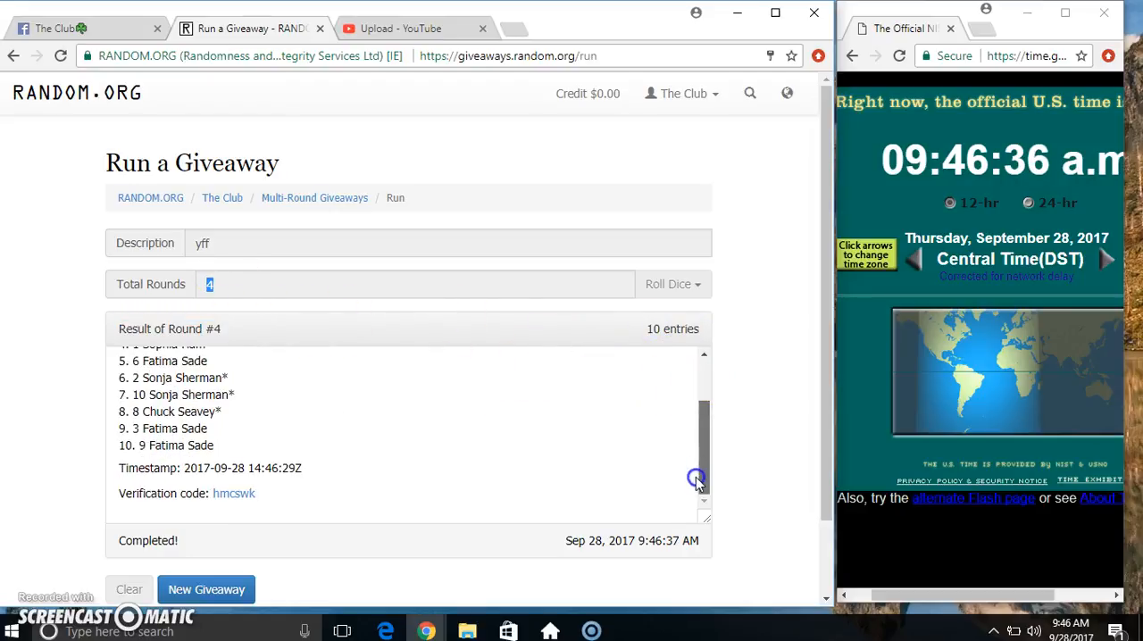
pyautogui.scroll(3)
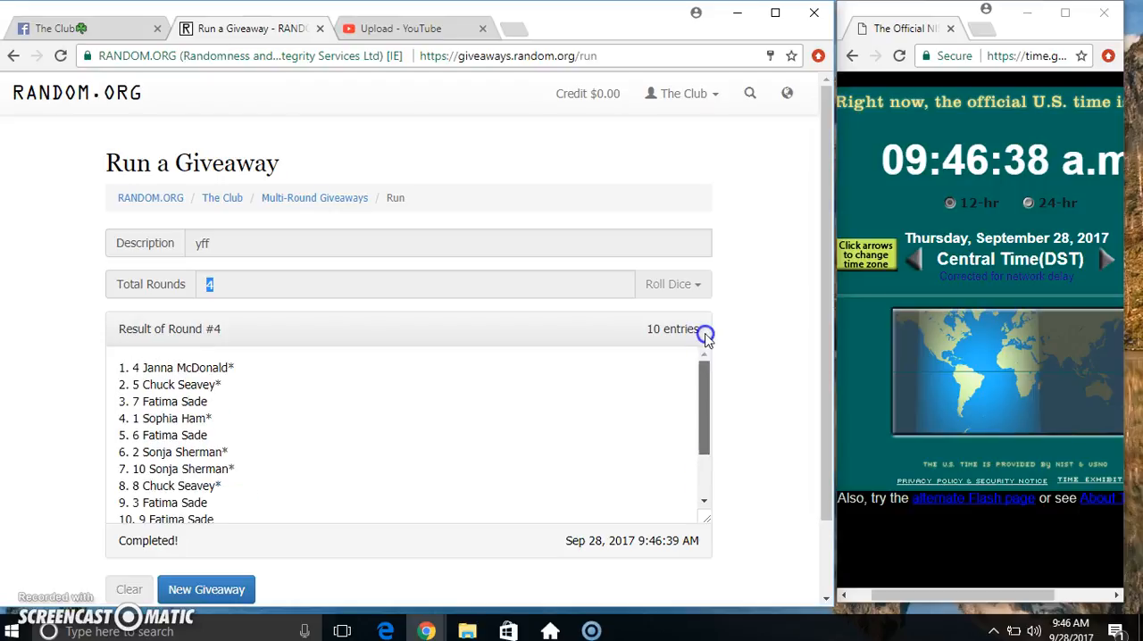
pyautogui.click(80, 28)
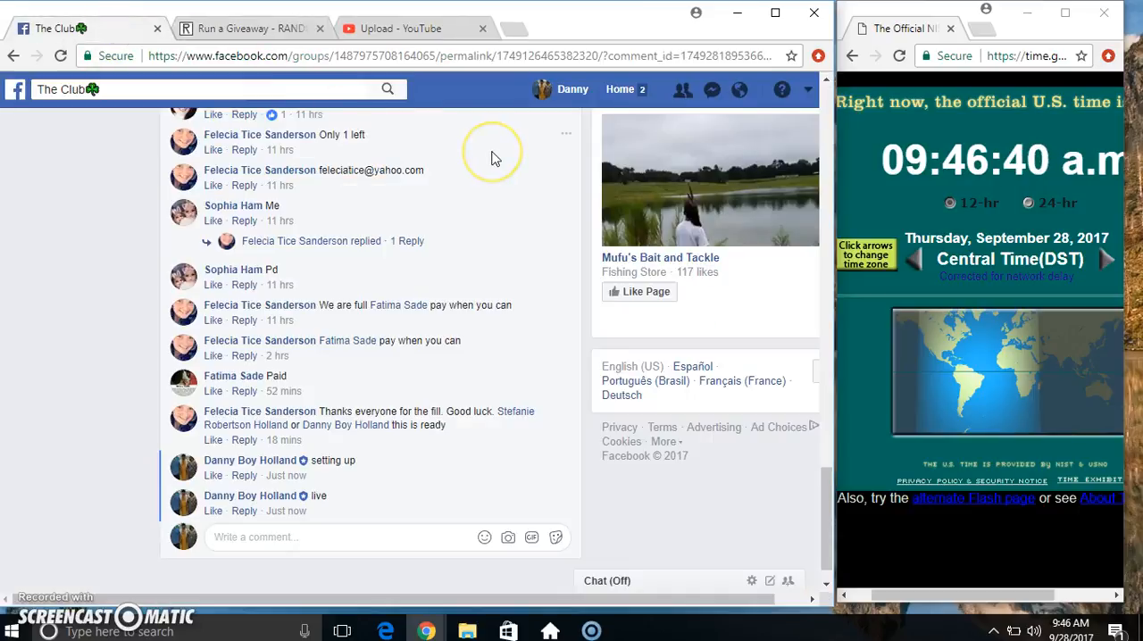